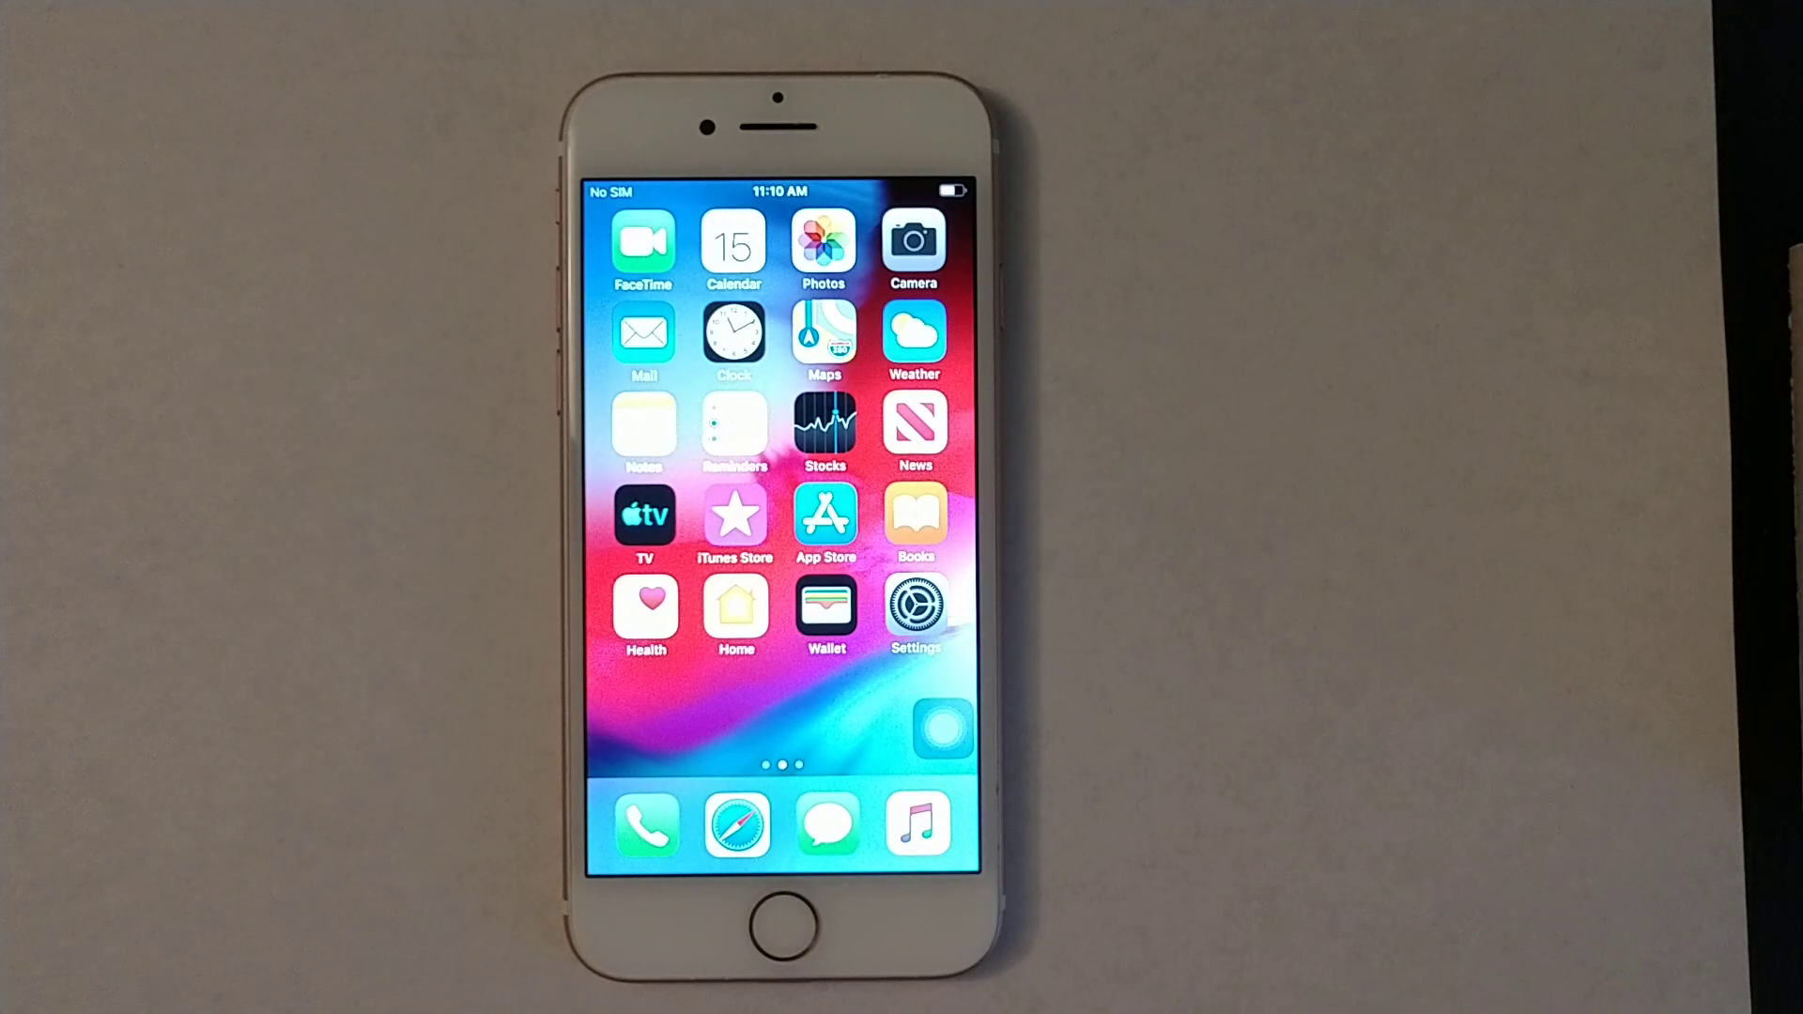
Navigate through General, briefly visiting Control Center, to the Accessibility page.
click(734, 921)
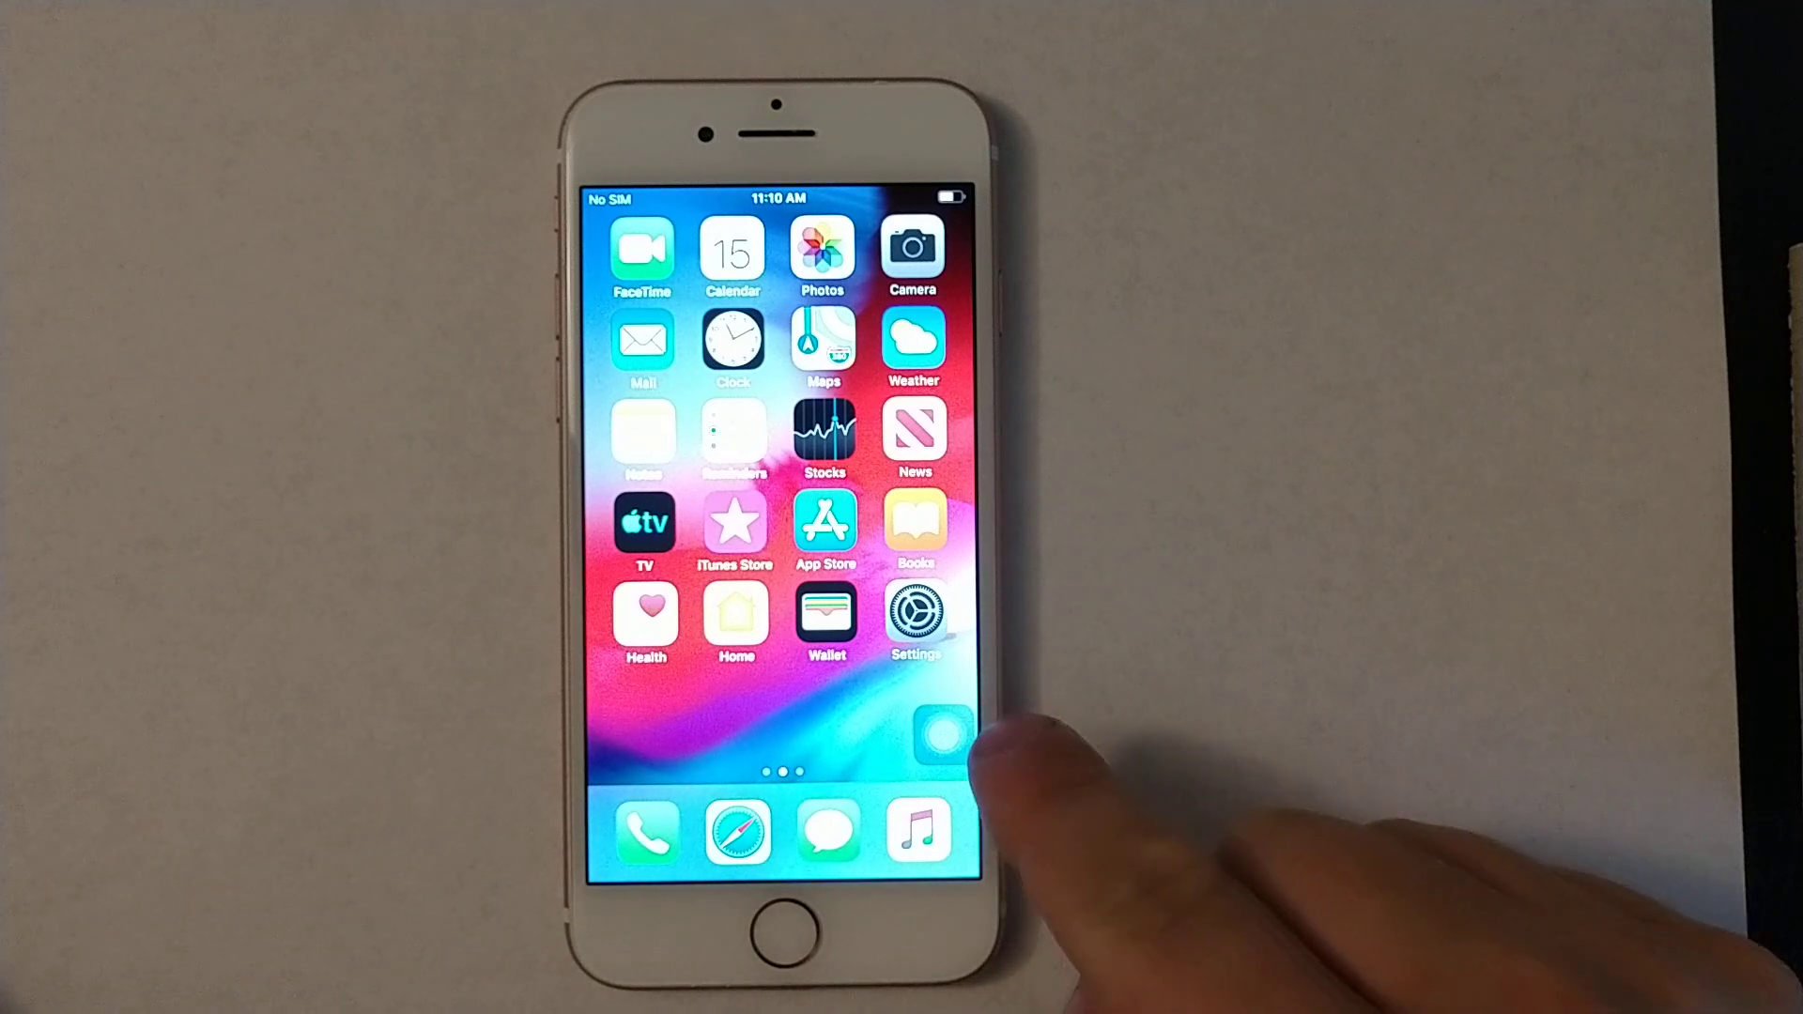
click(946, 734)
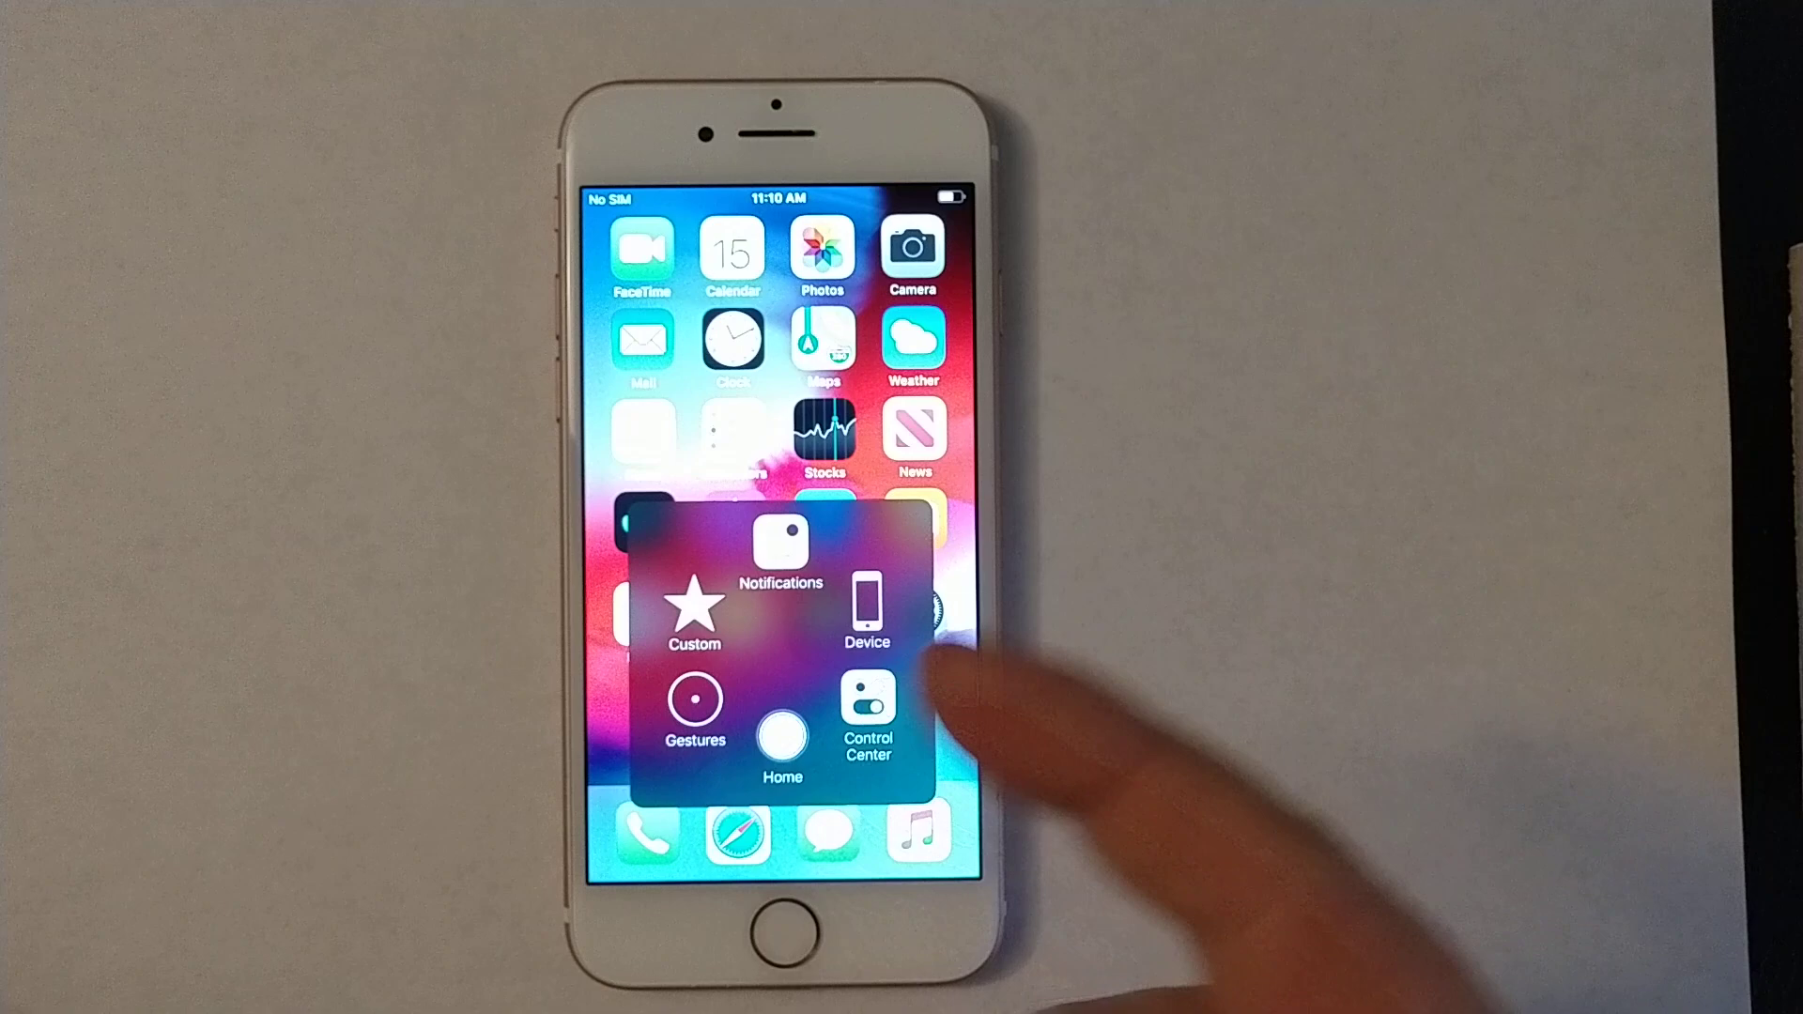
click(867, 707)
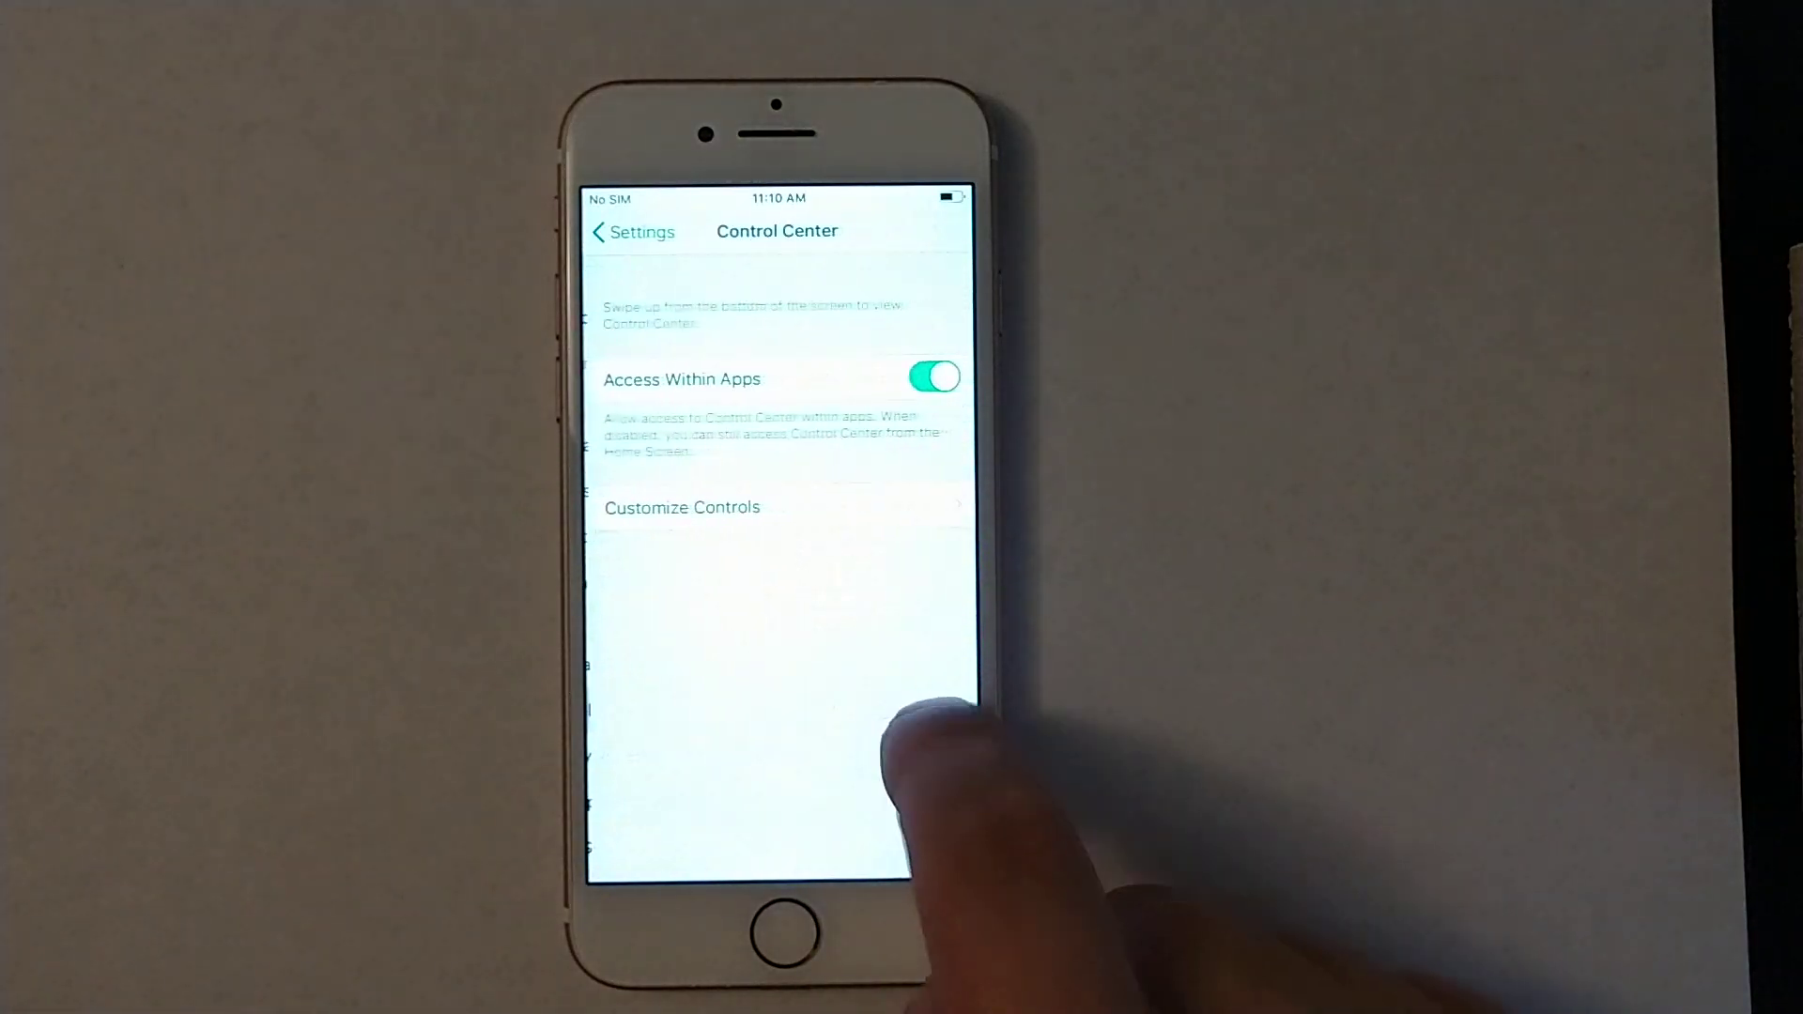
click(778, 928)
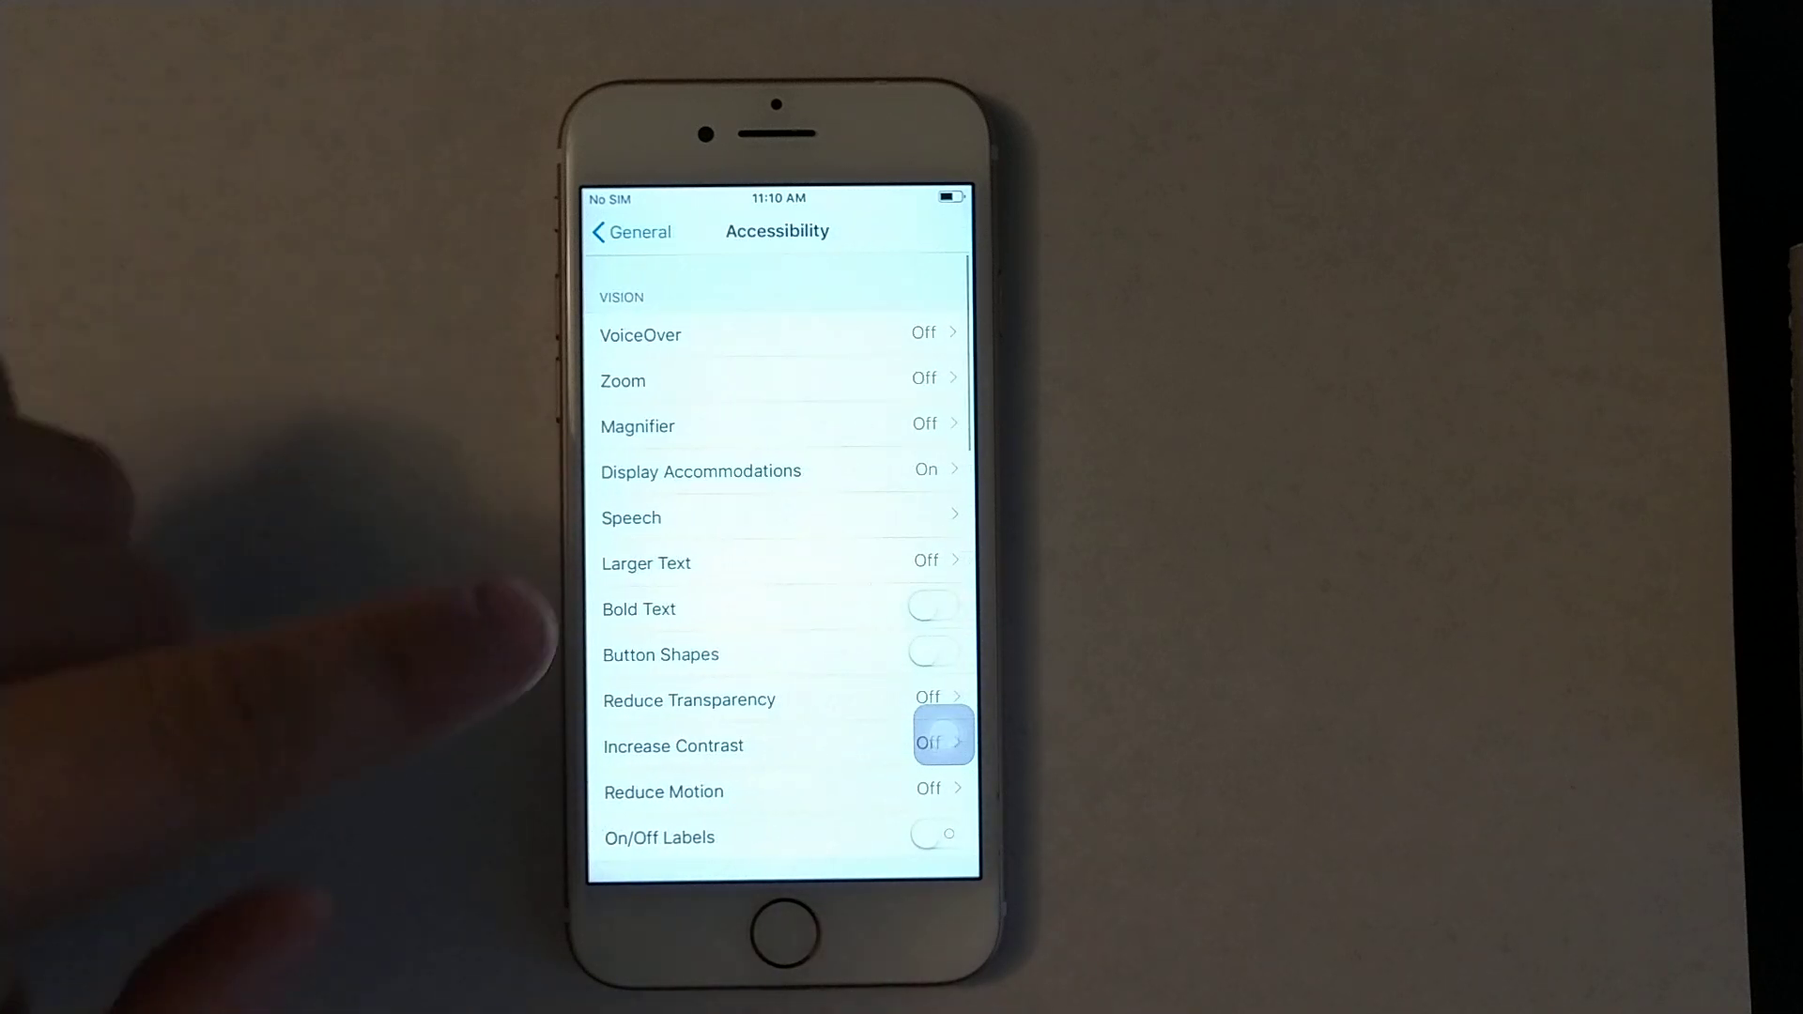
Scroll to the Interaction section and enter AssistiveTouch settings.
scroll(down, 3)
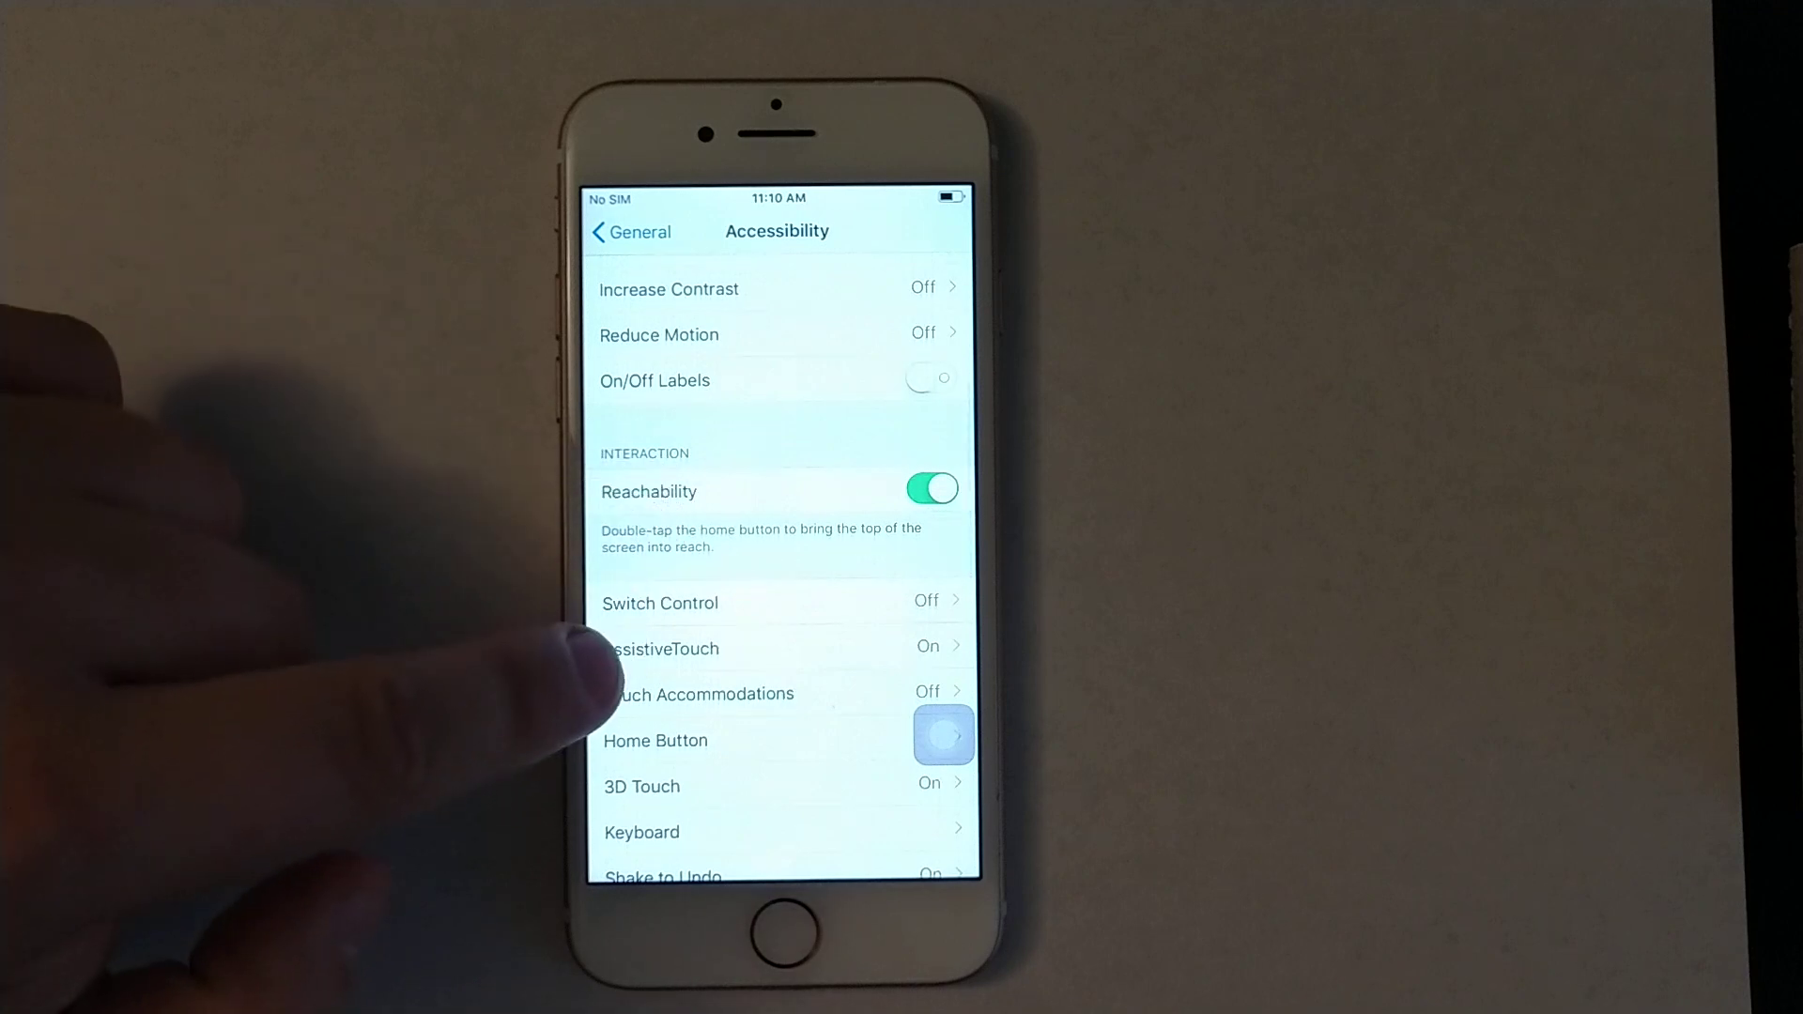
click(664, 647)
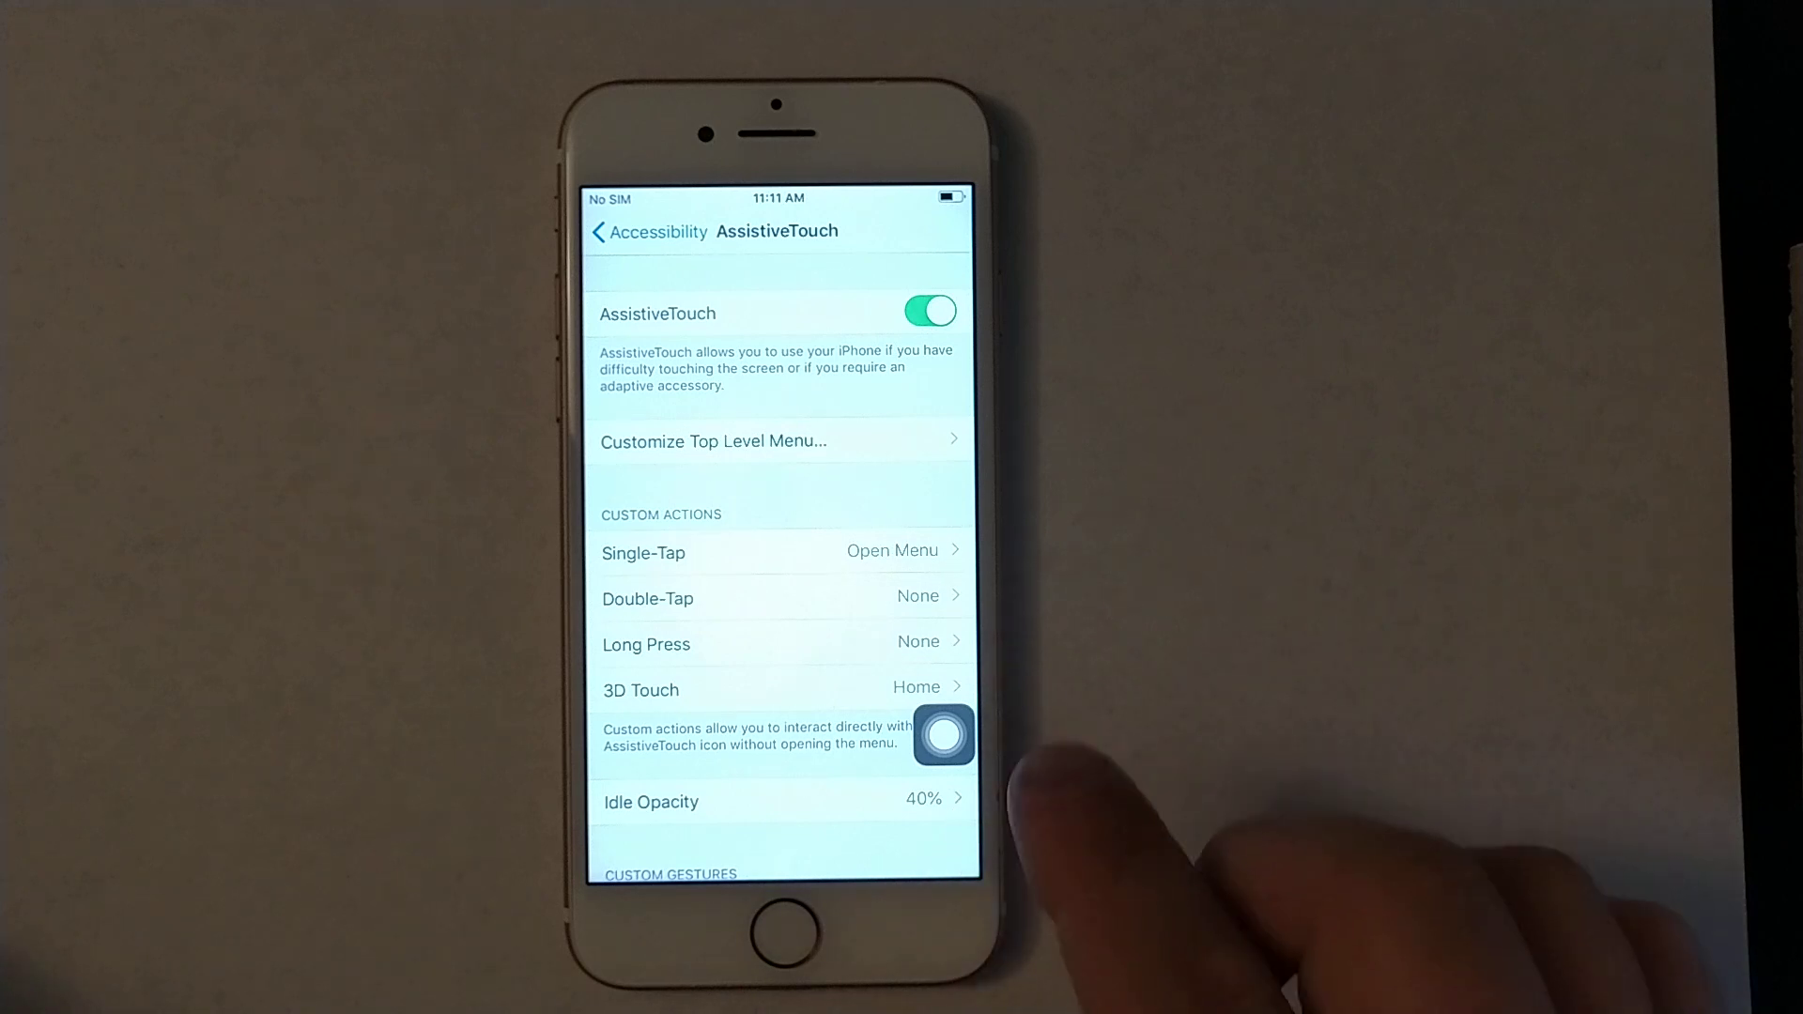
Open and close the AssistiveTouch menu, then reopen it and choose Home.
click(943, 737)
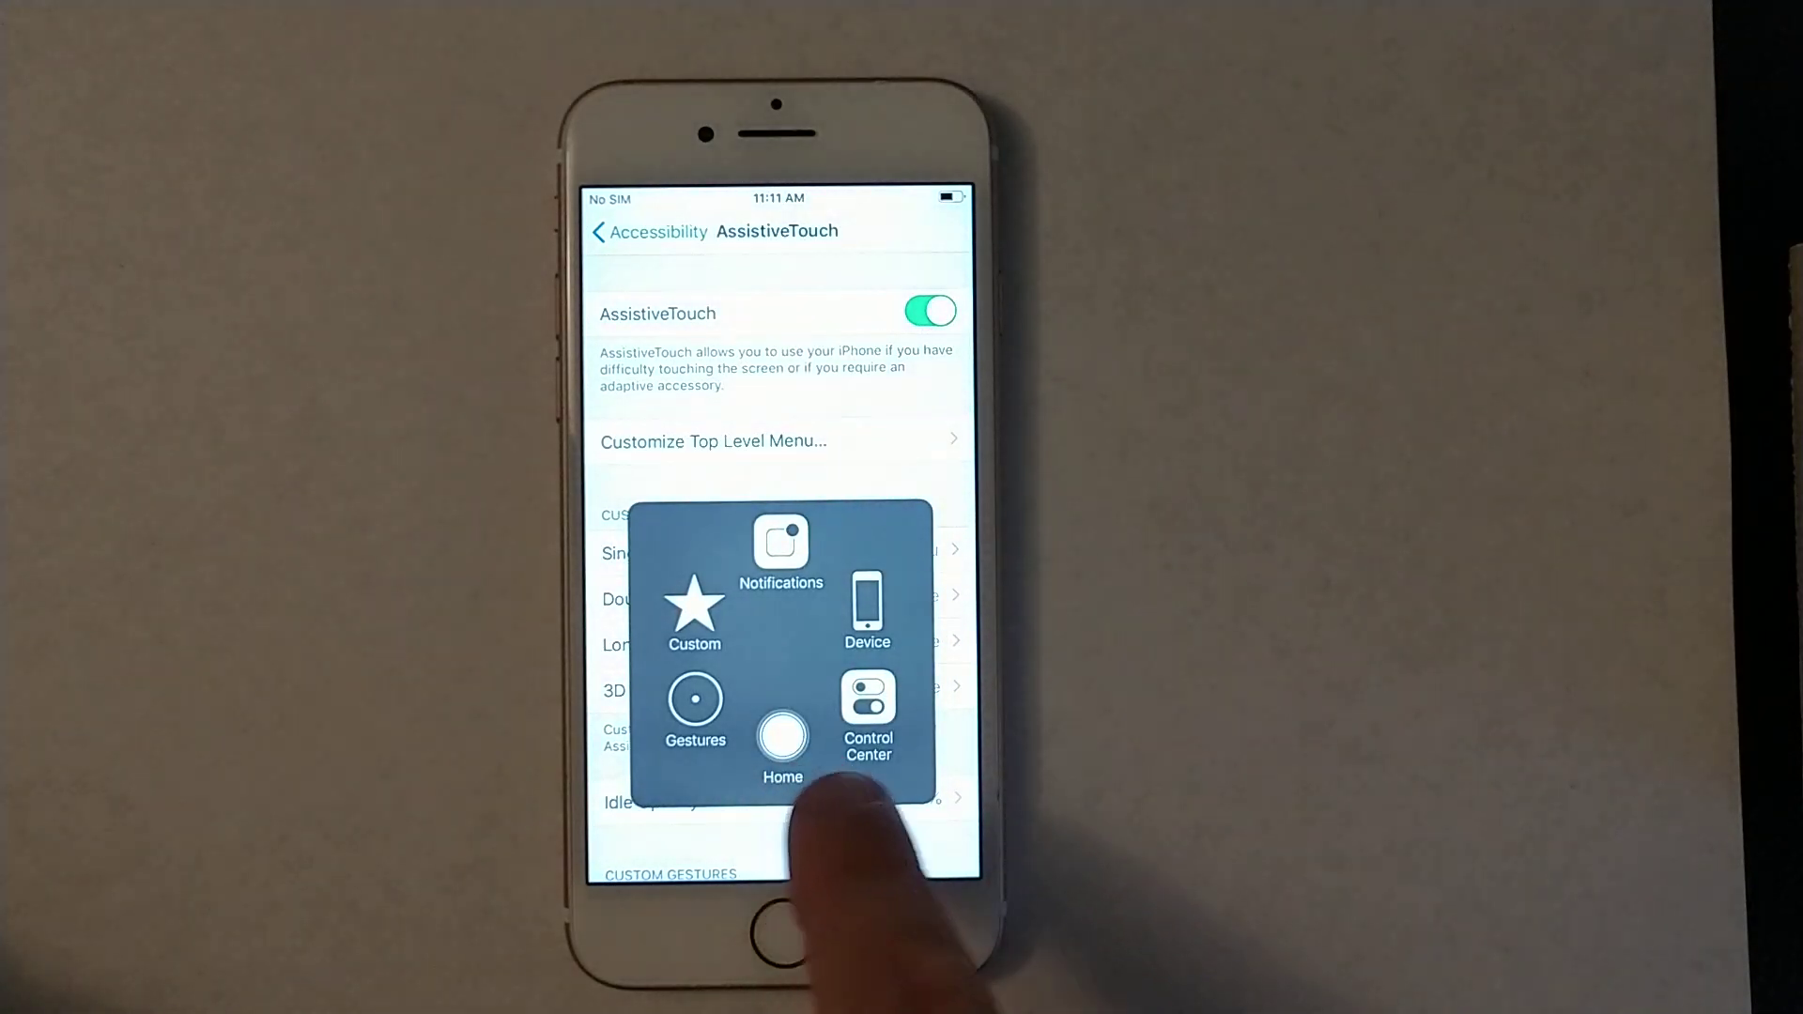
click(782, 737)
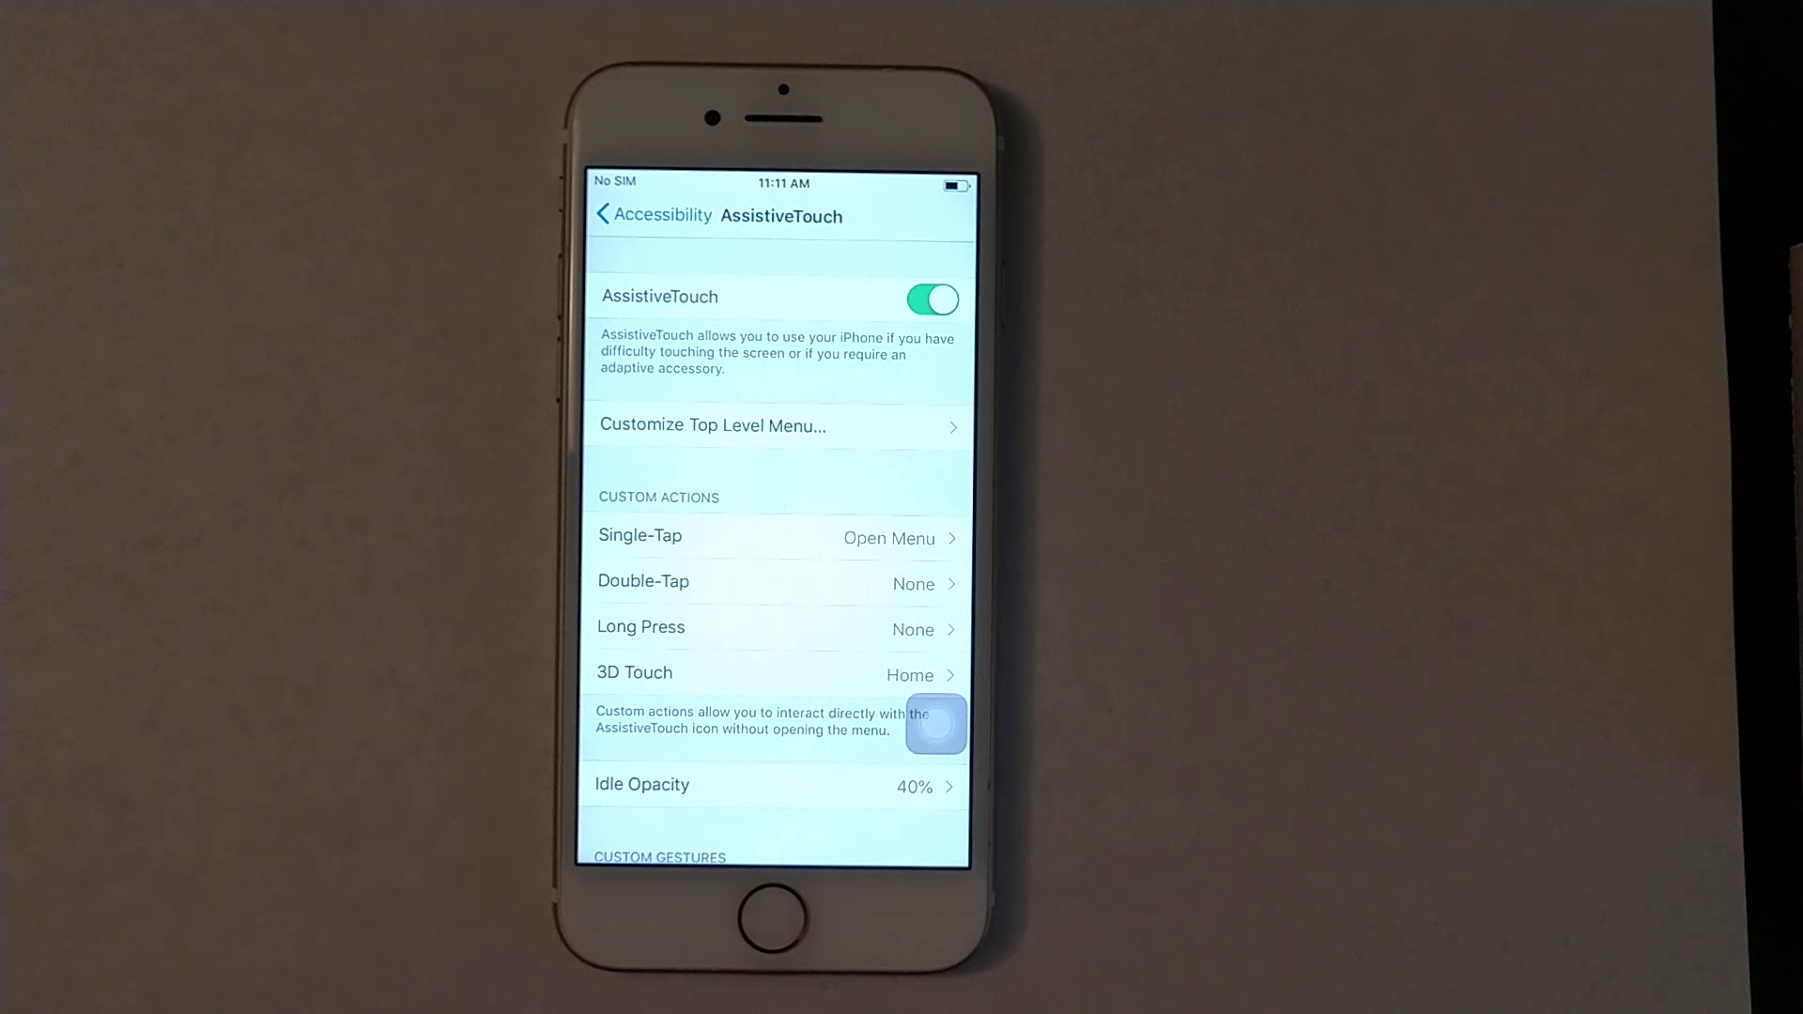
click(937, 724)
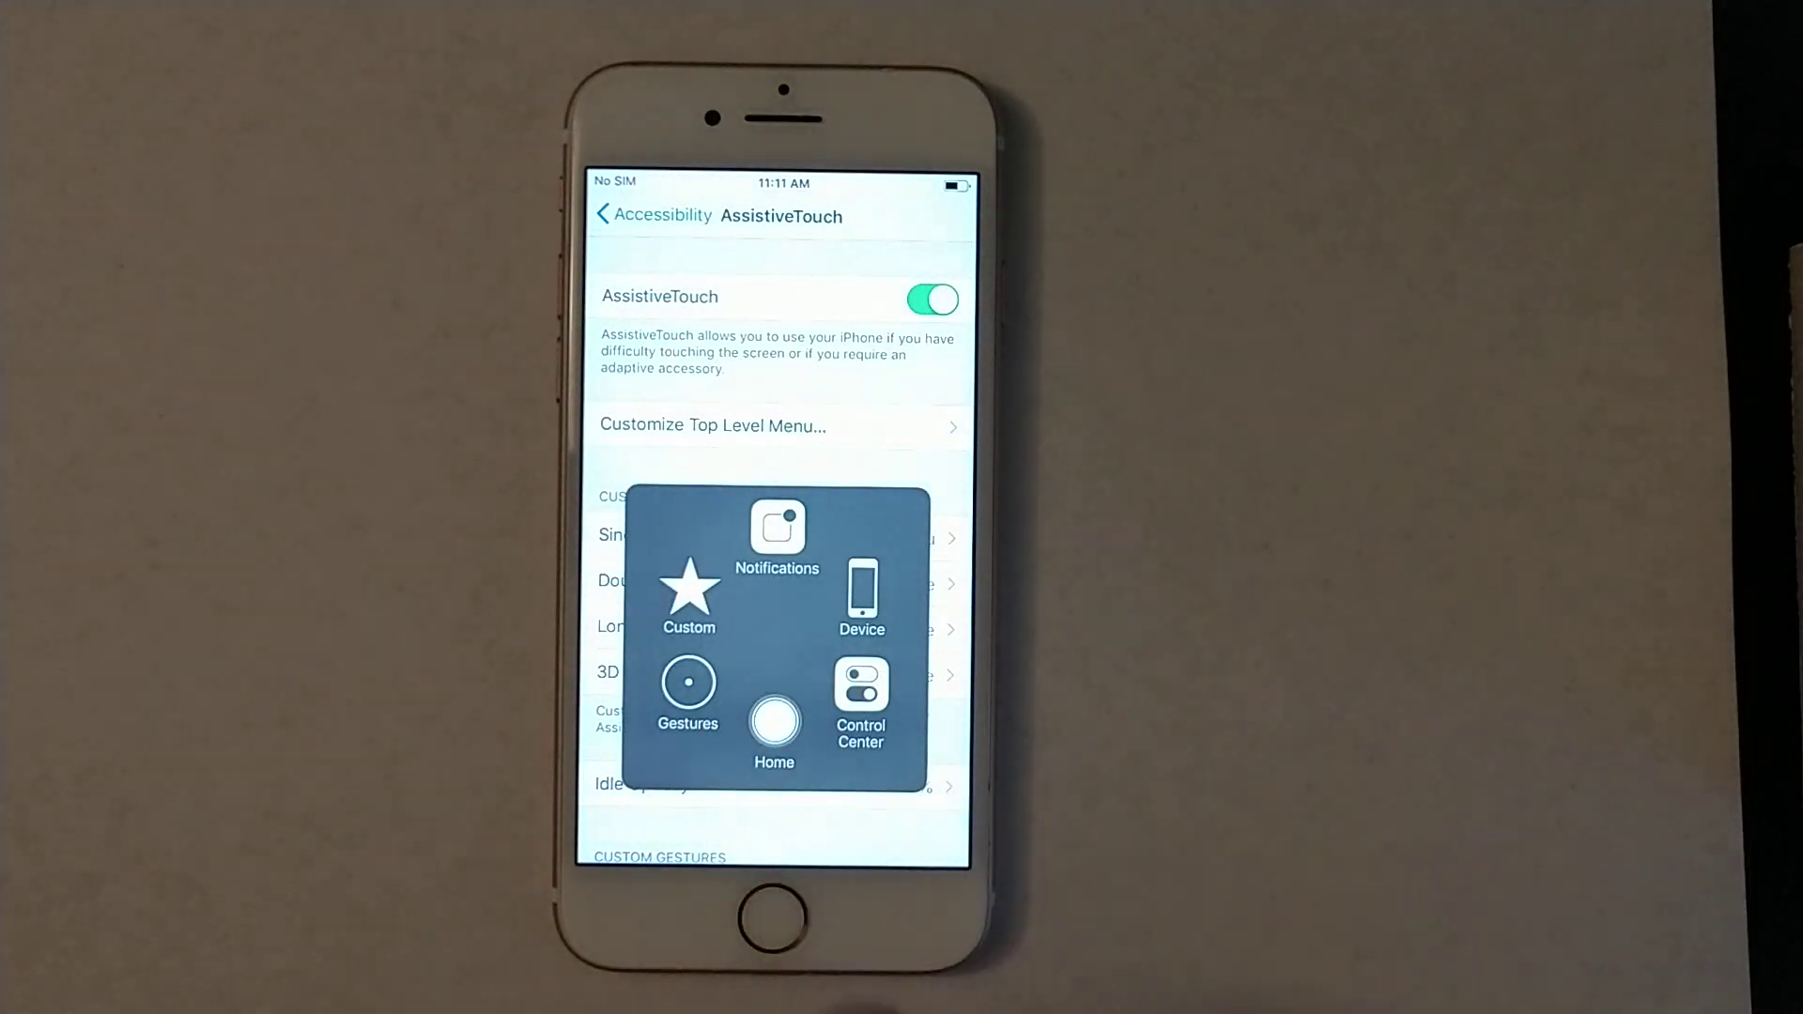
click(773, 726)
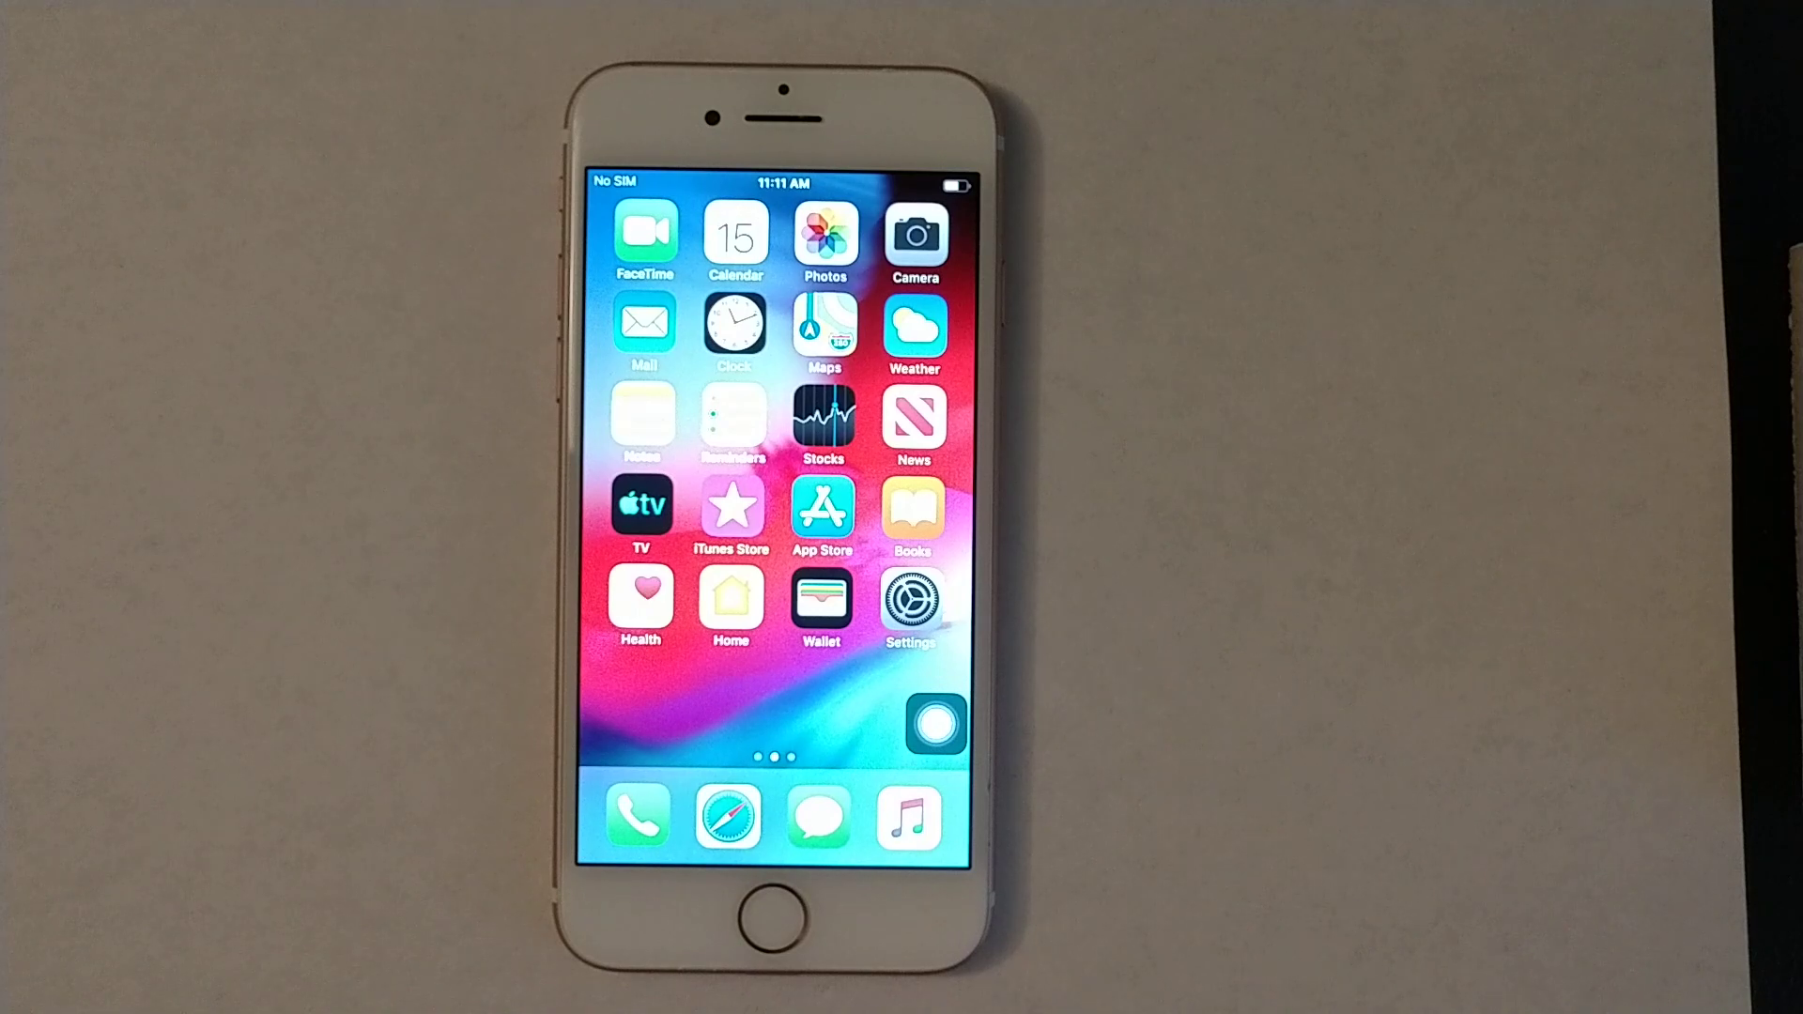